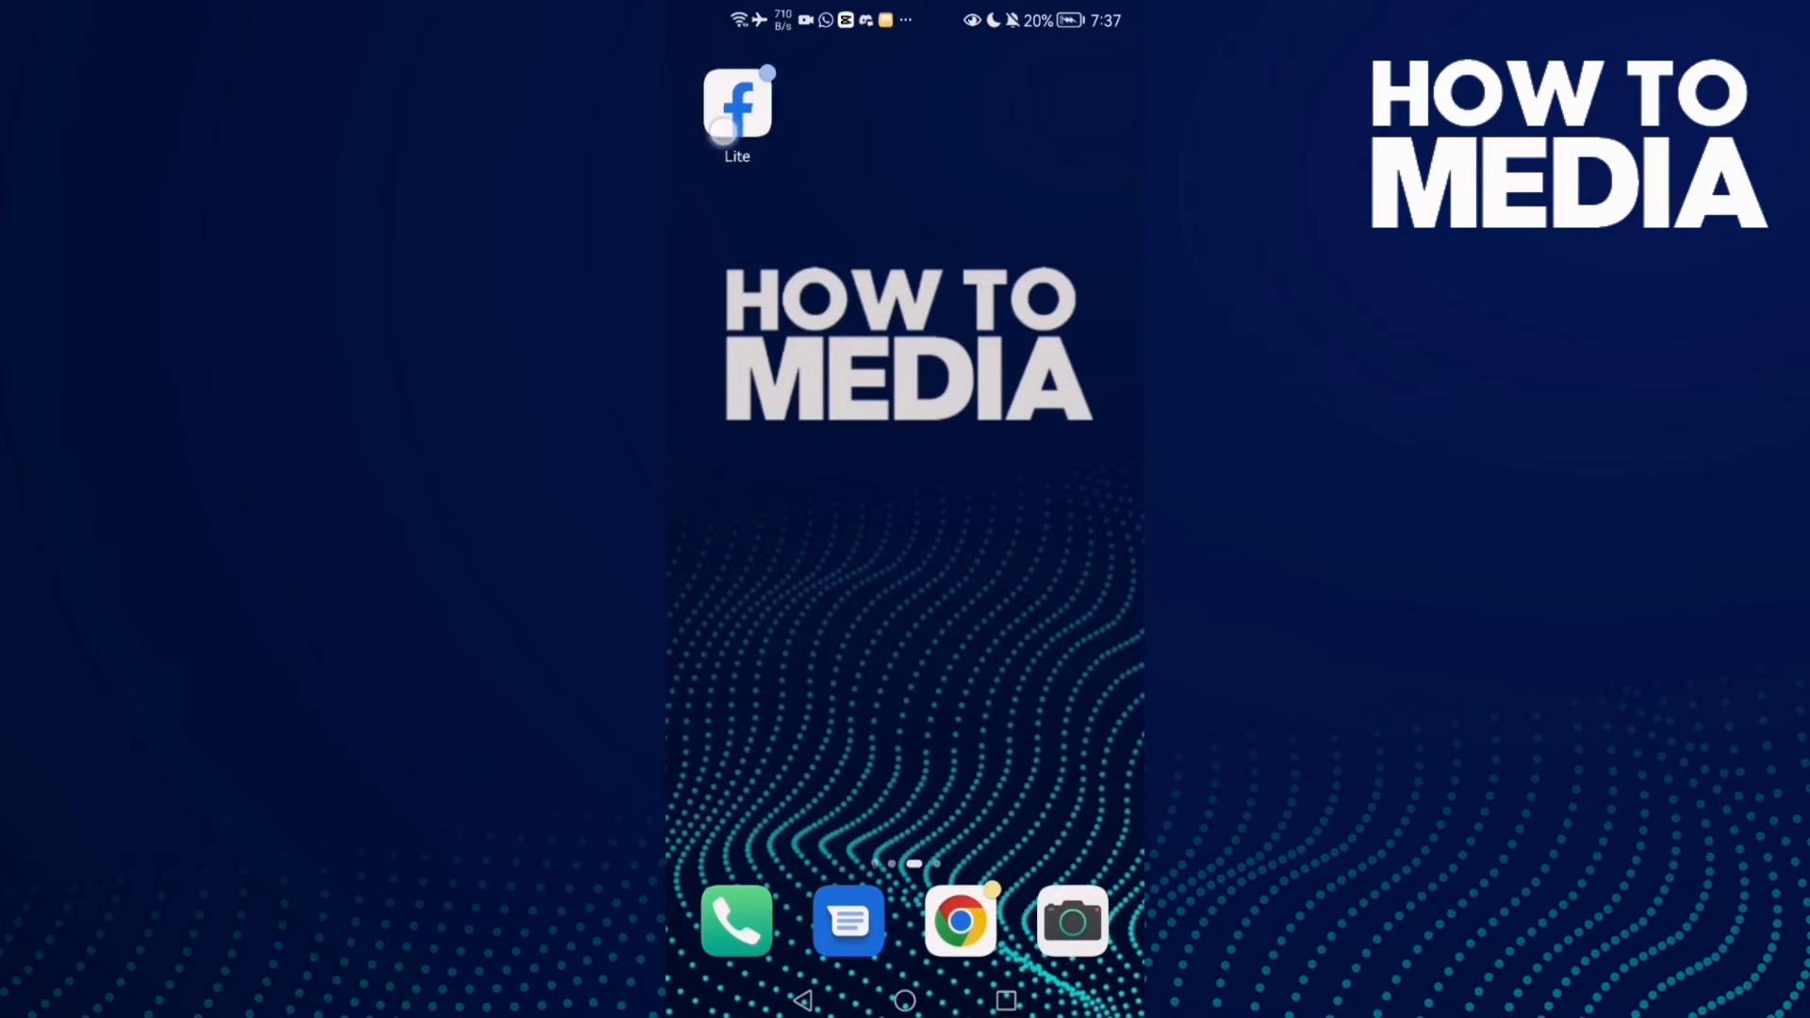
Launch Facebook Lite and show the main menu's lower options: settings, dark mode and language.
click(737, 109)
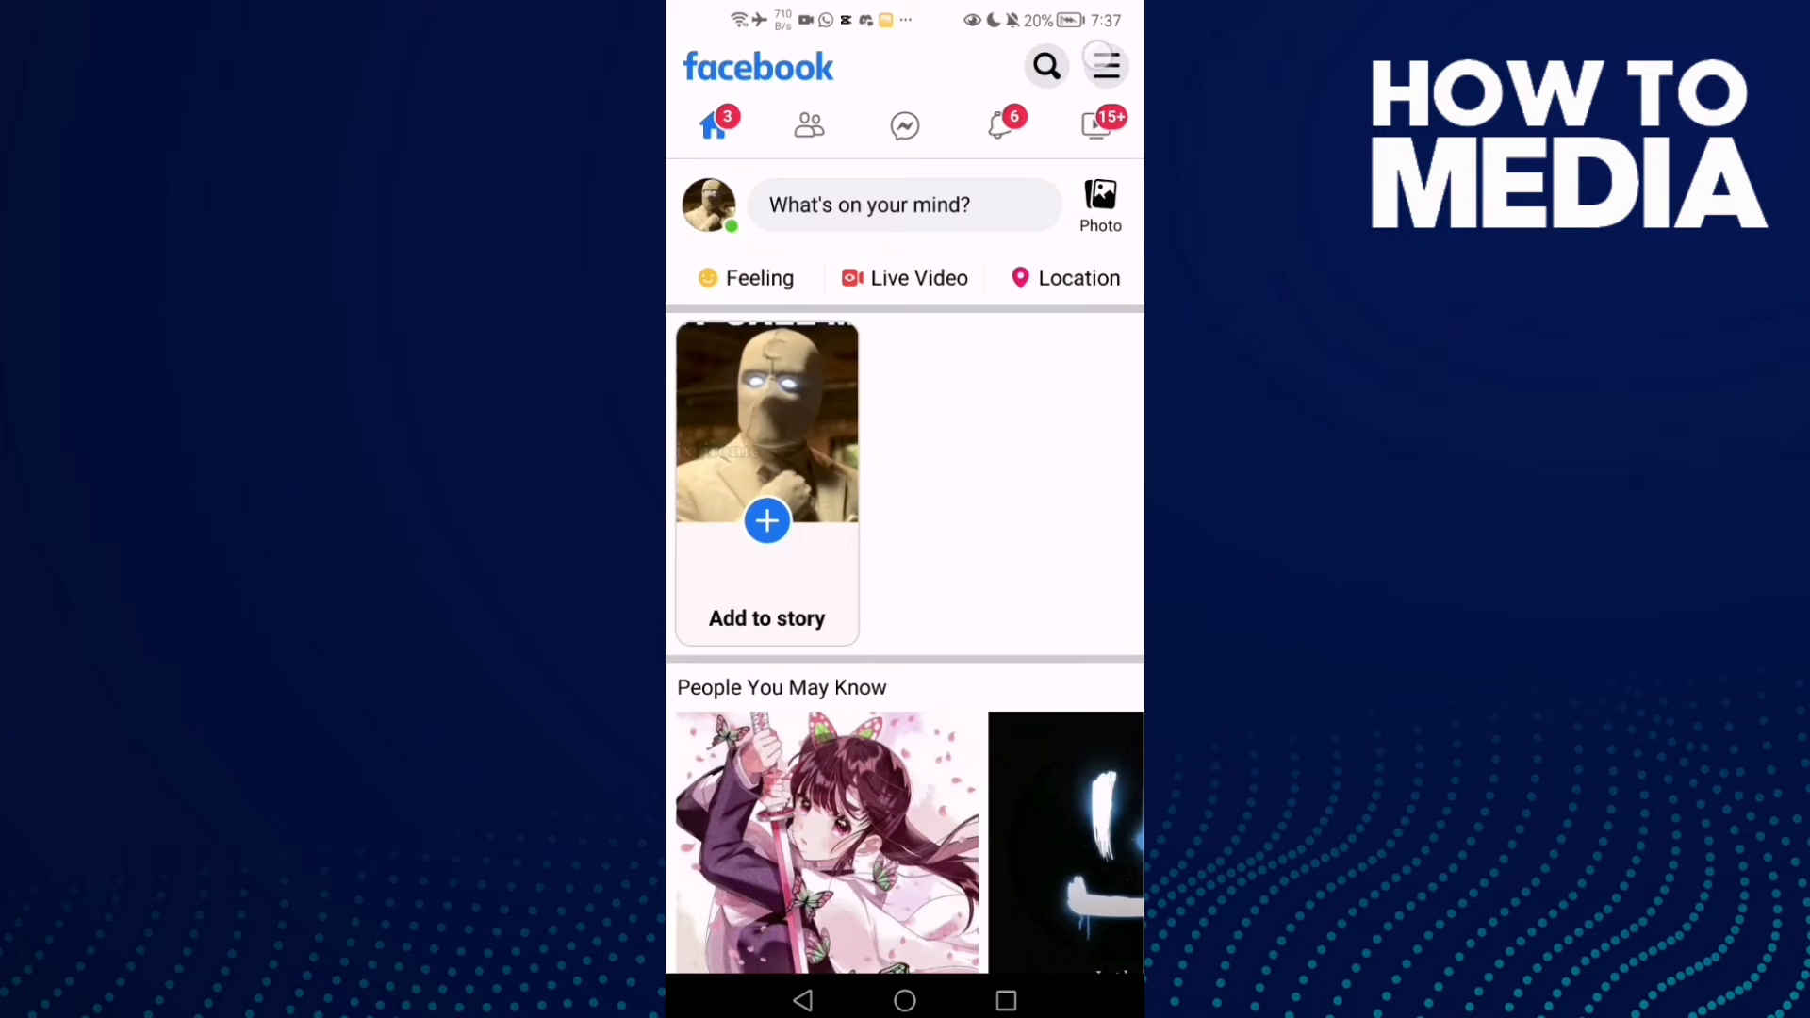
click(1109, 64)
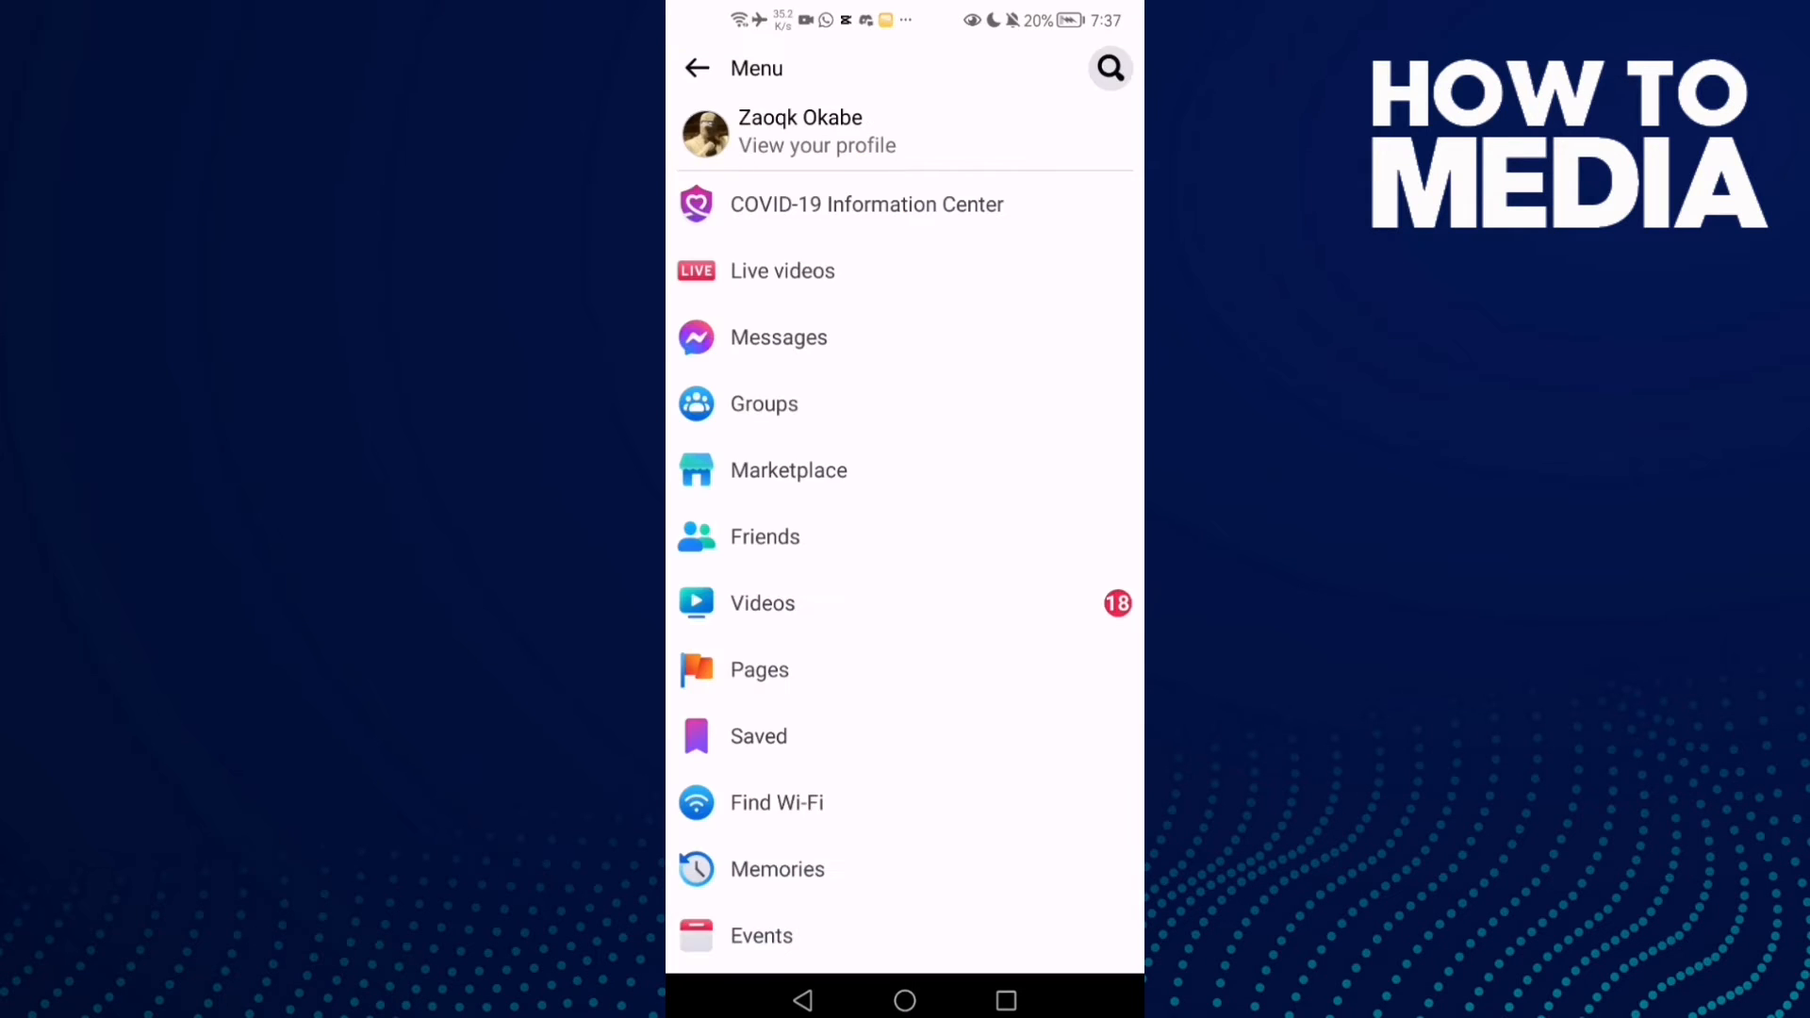
scroll(down, 3)
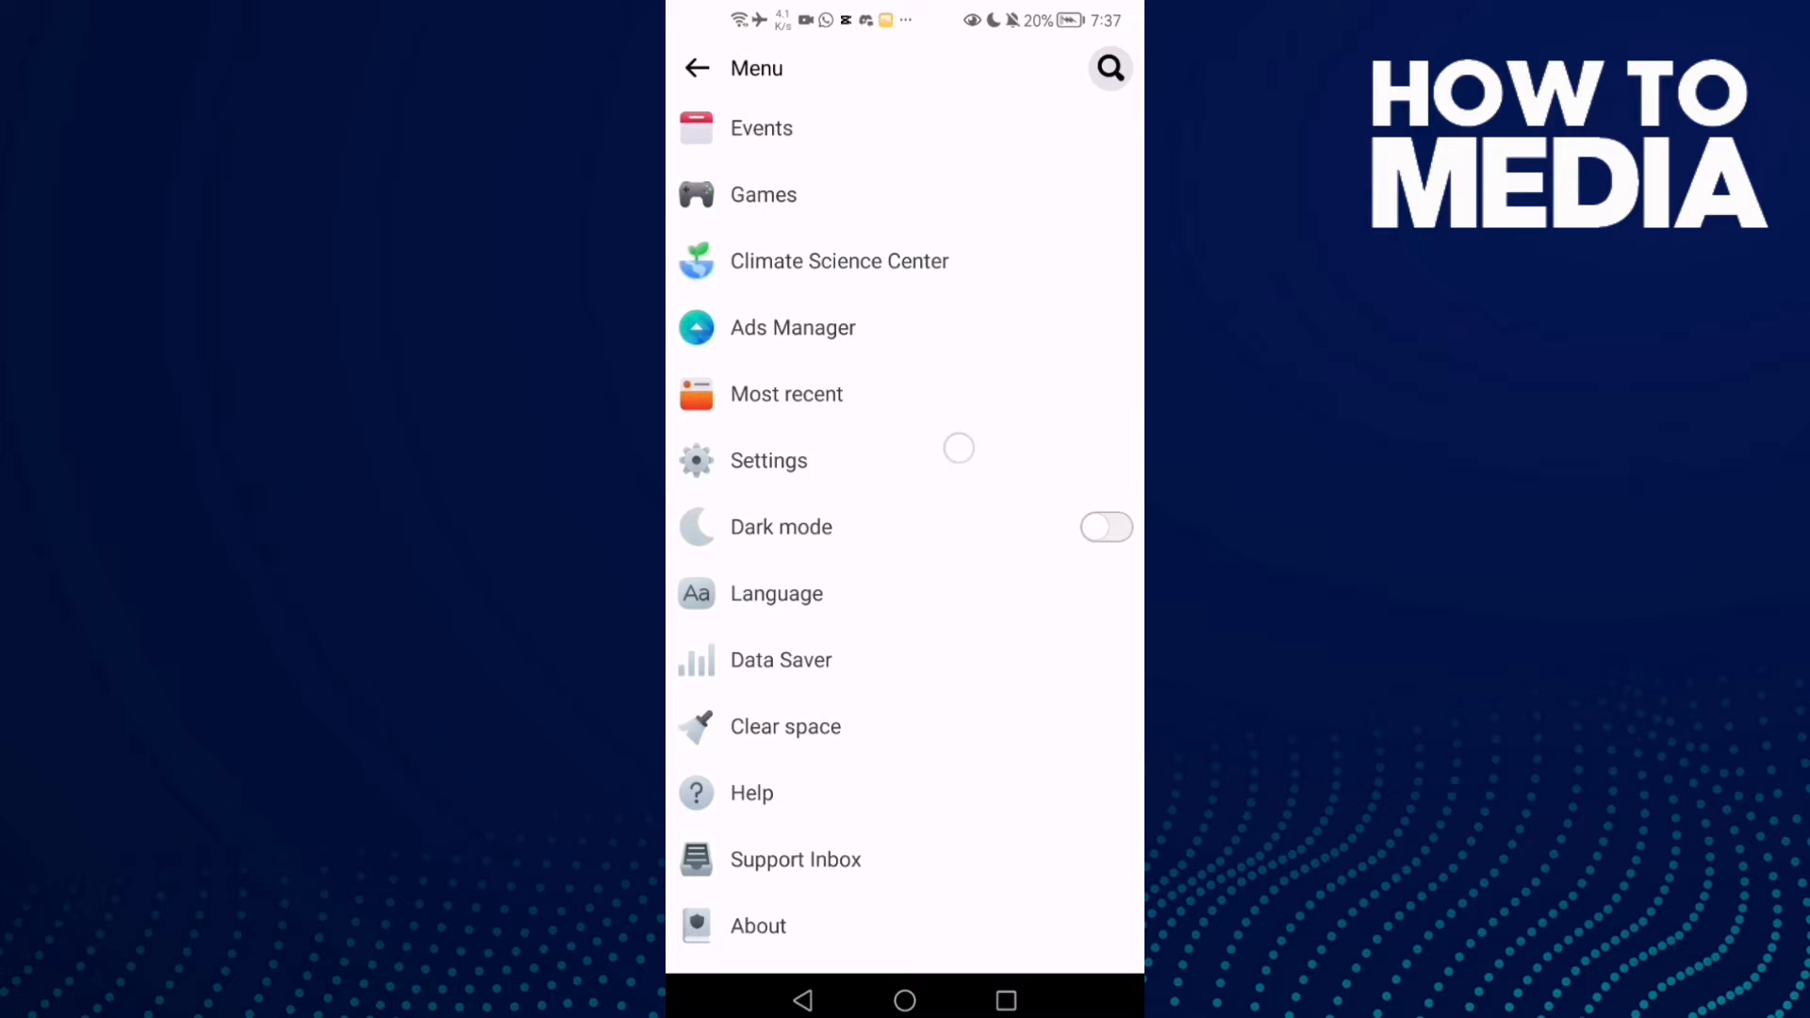
Go through Settings to Your information and reach the Activity Log.
click(769, 460)
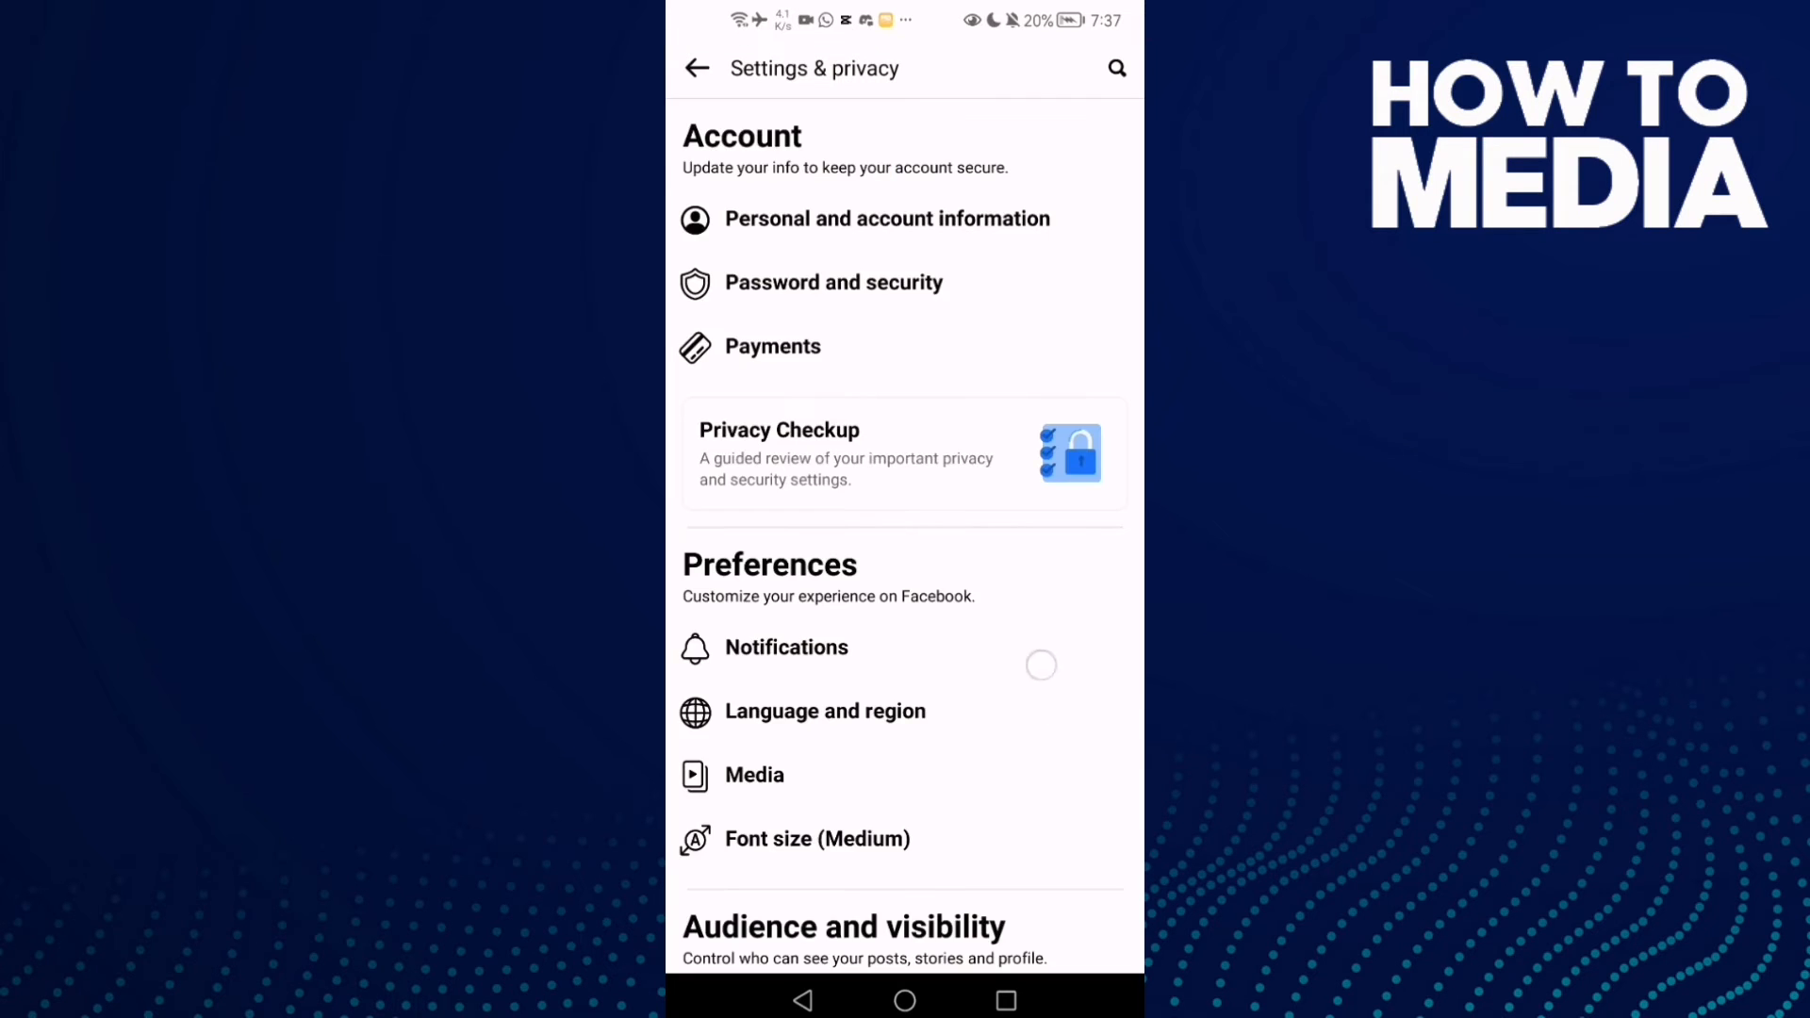
scroll(down, 3)
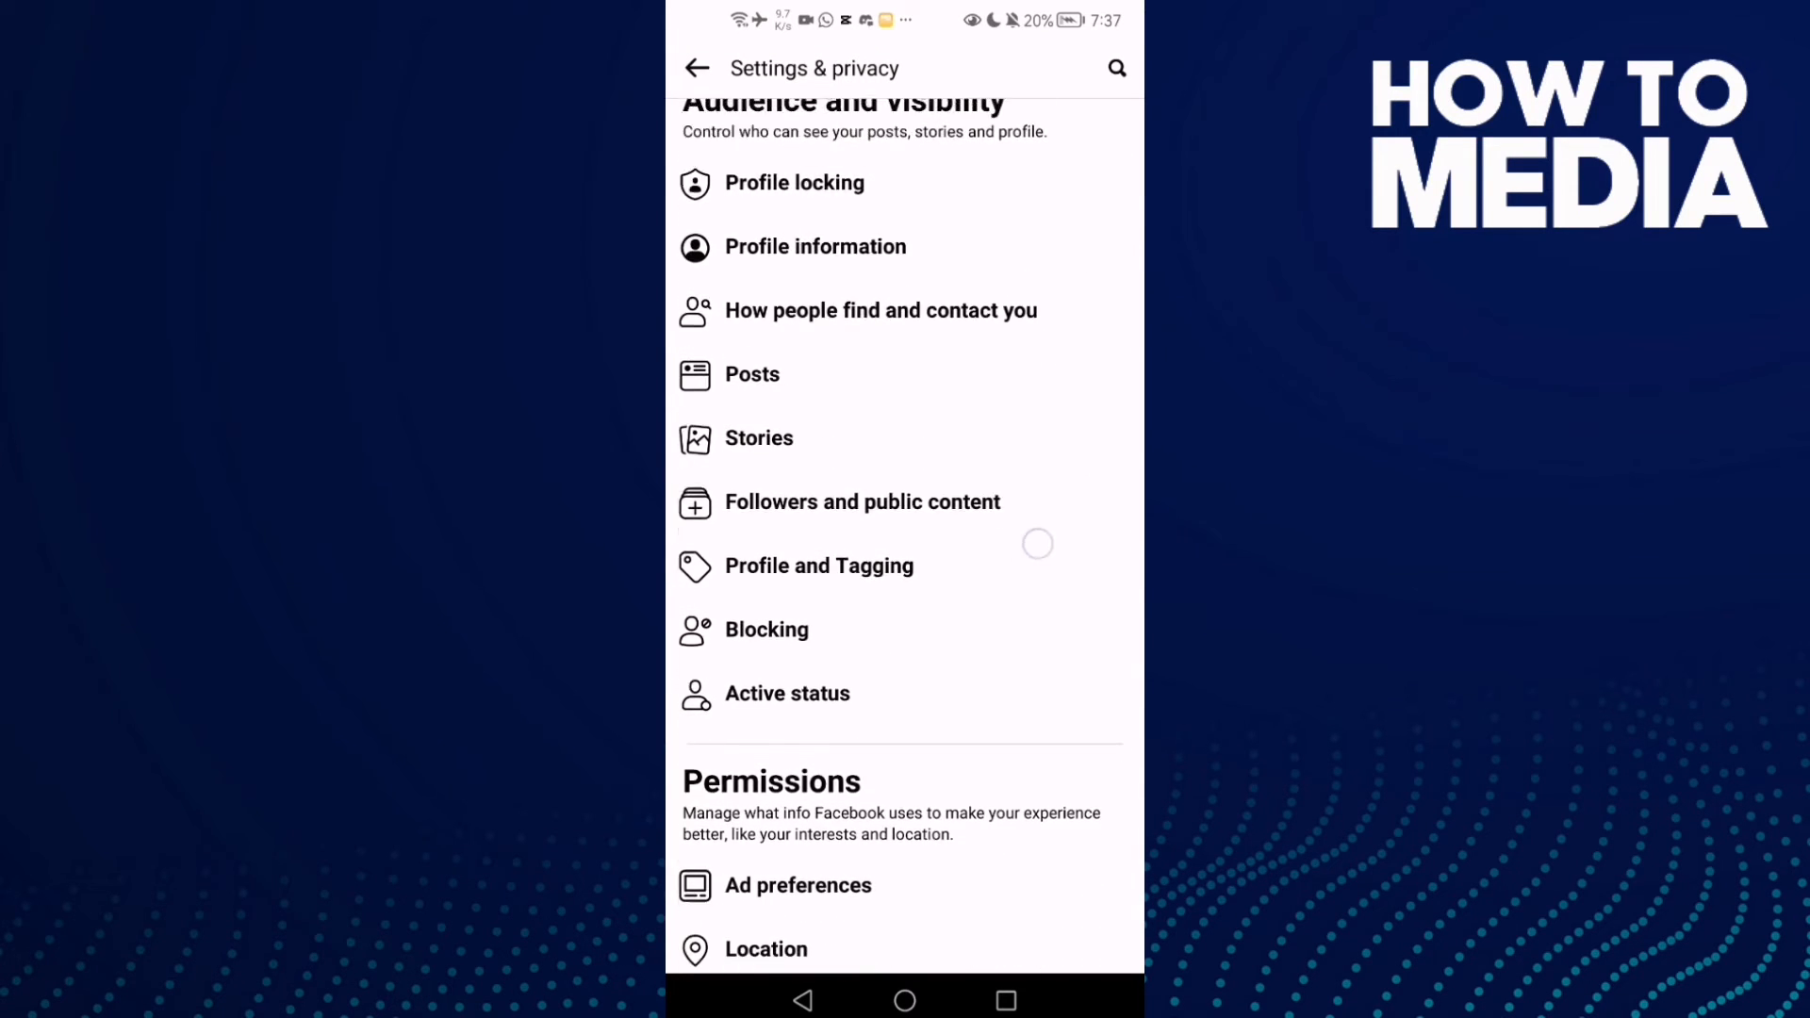
scroll(down, 3)
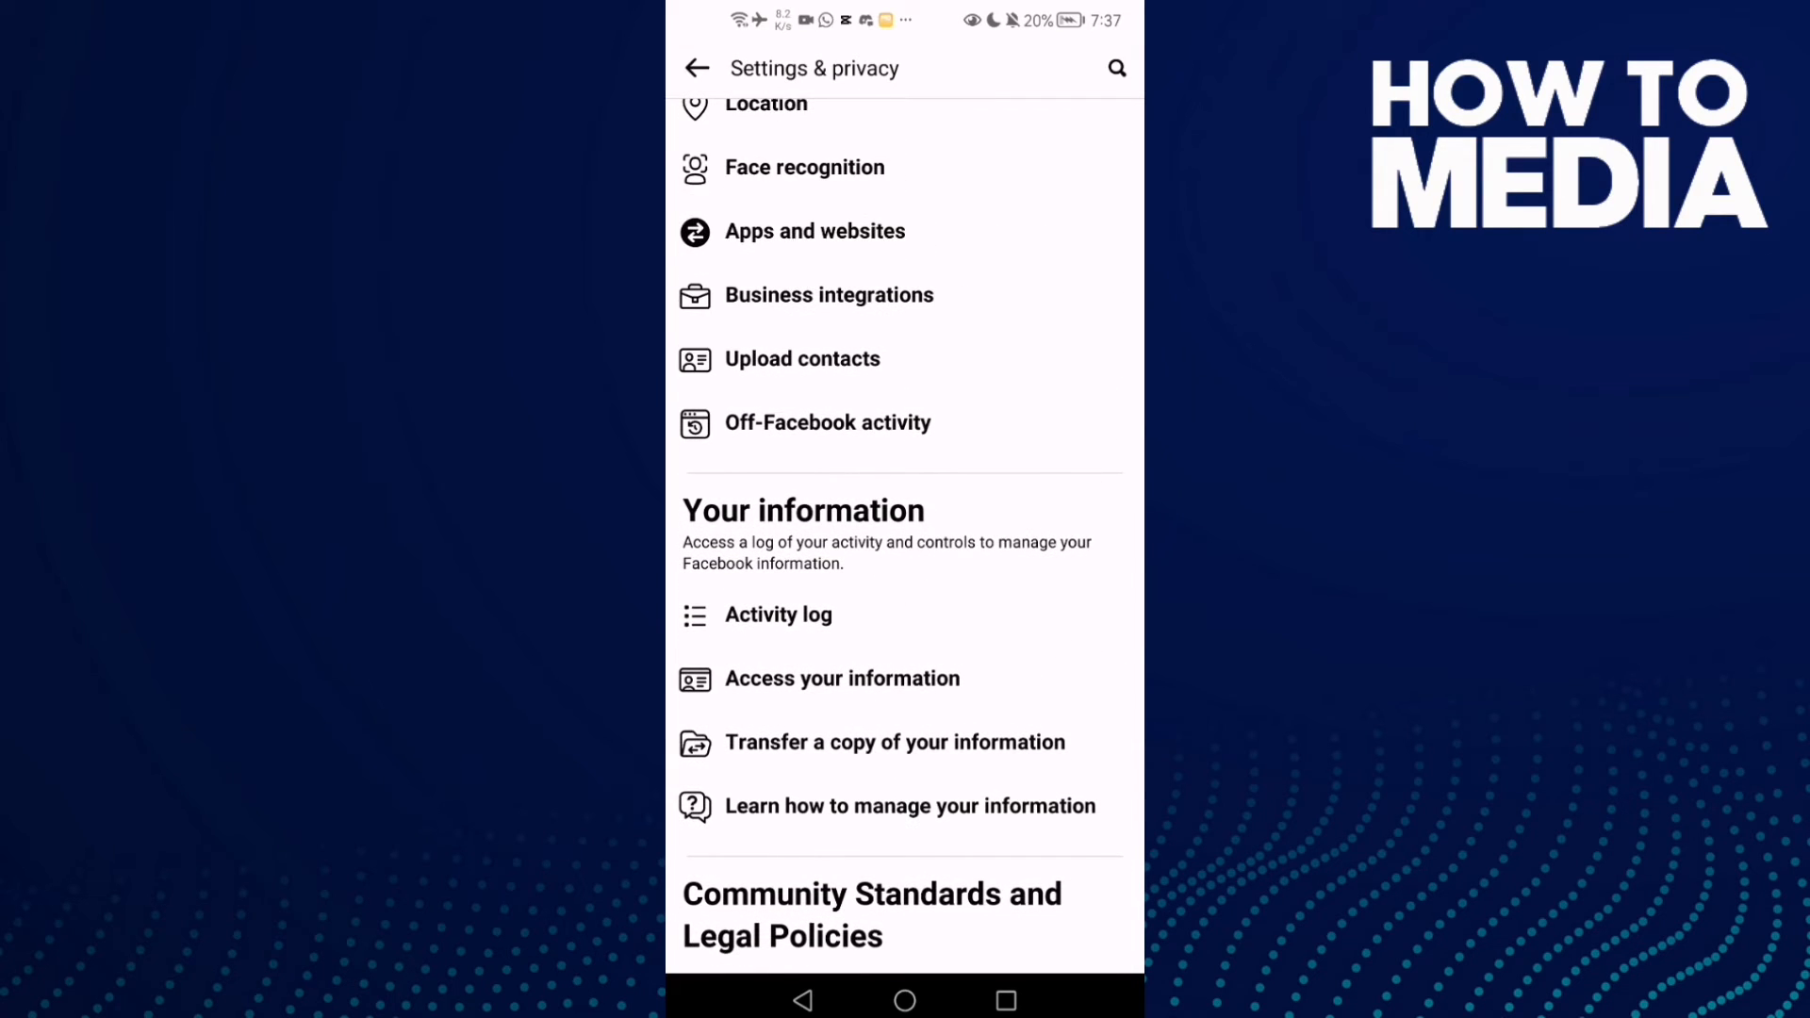
click(777, 615)
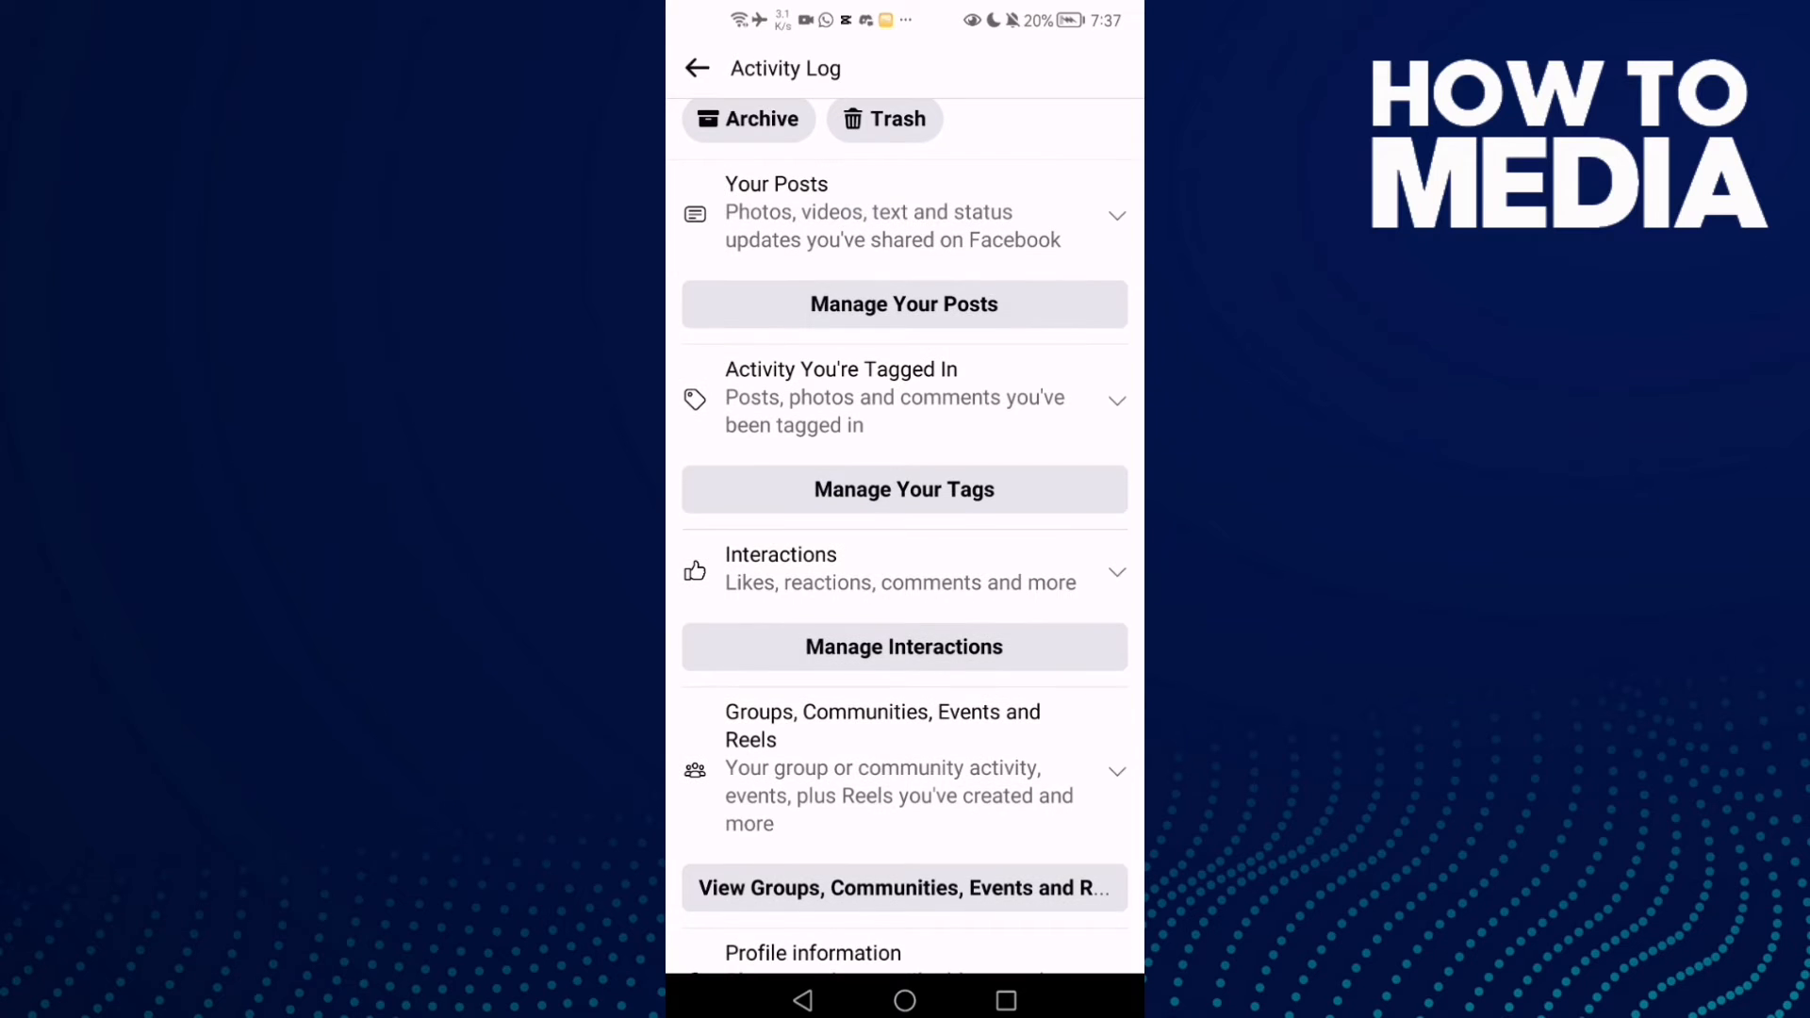
Expand Your Posts to reveal text updates, photos and videos, and posts from other apps.
click(1116, 215)
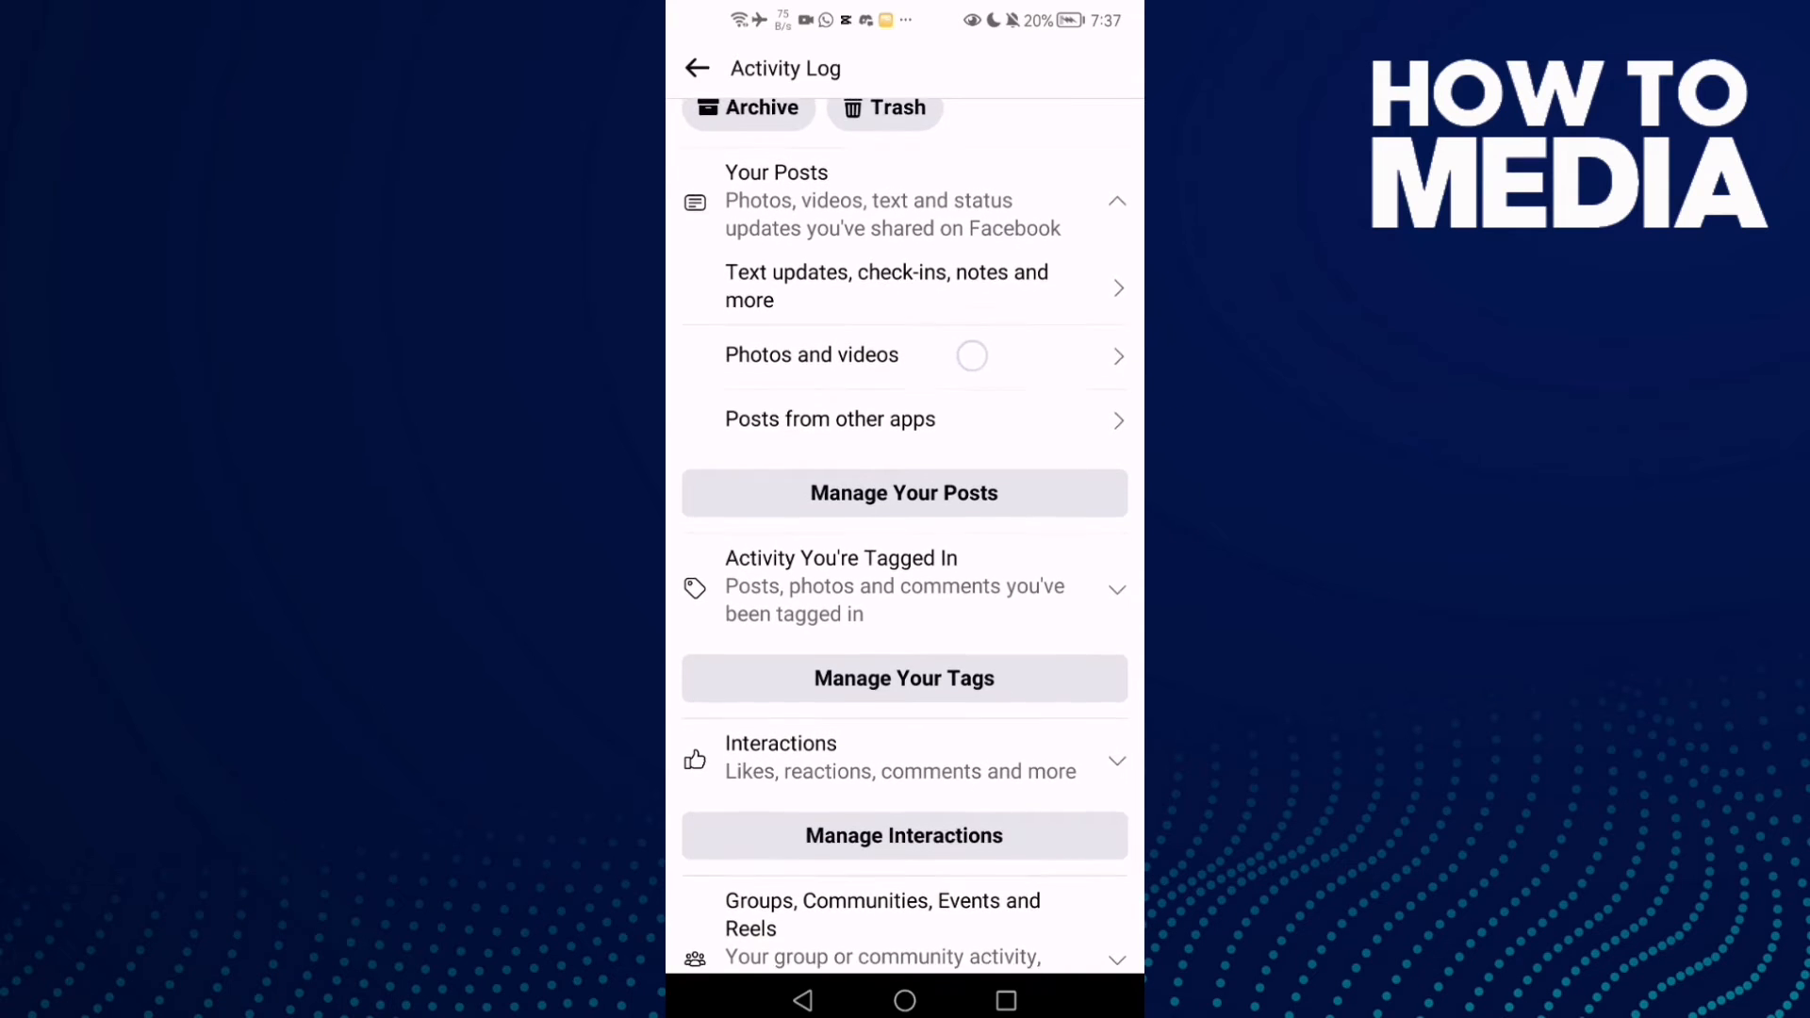
scroll(down, 3)
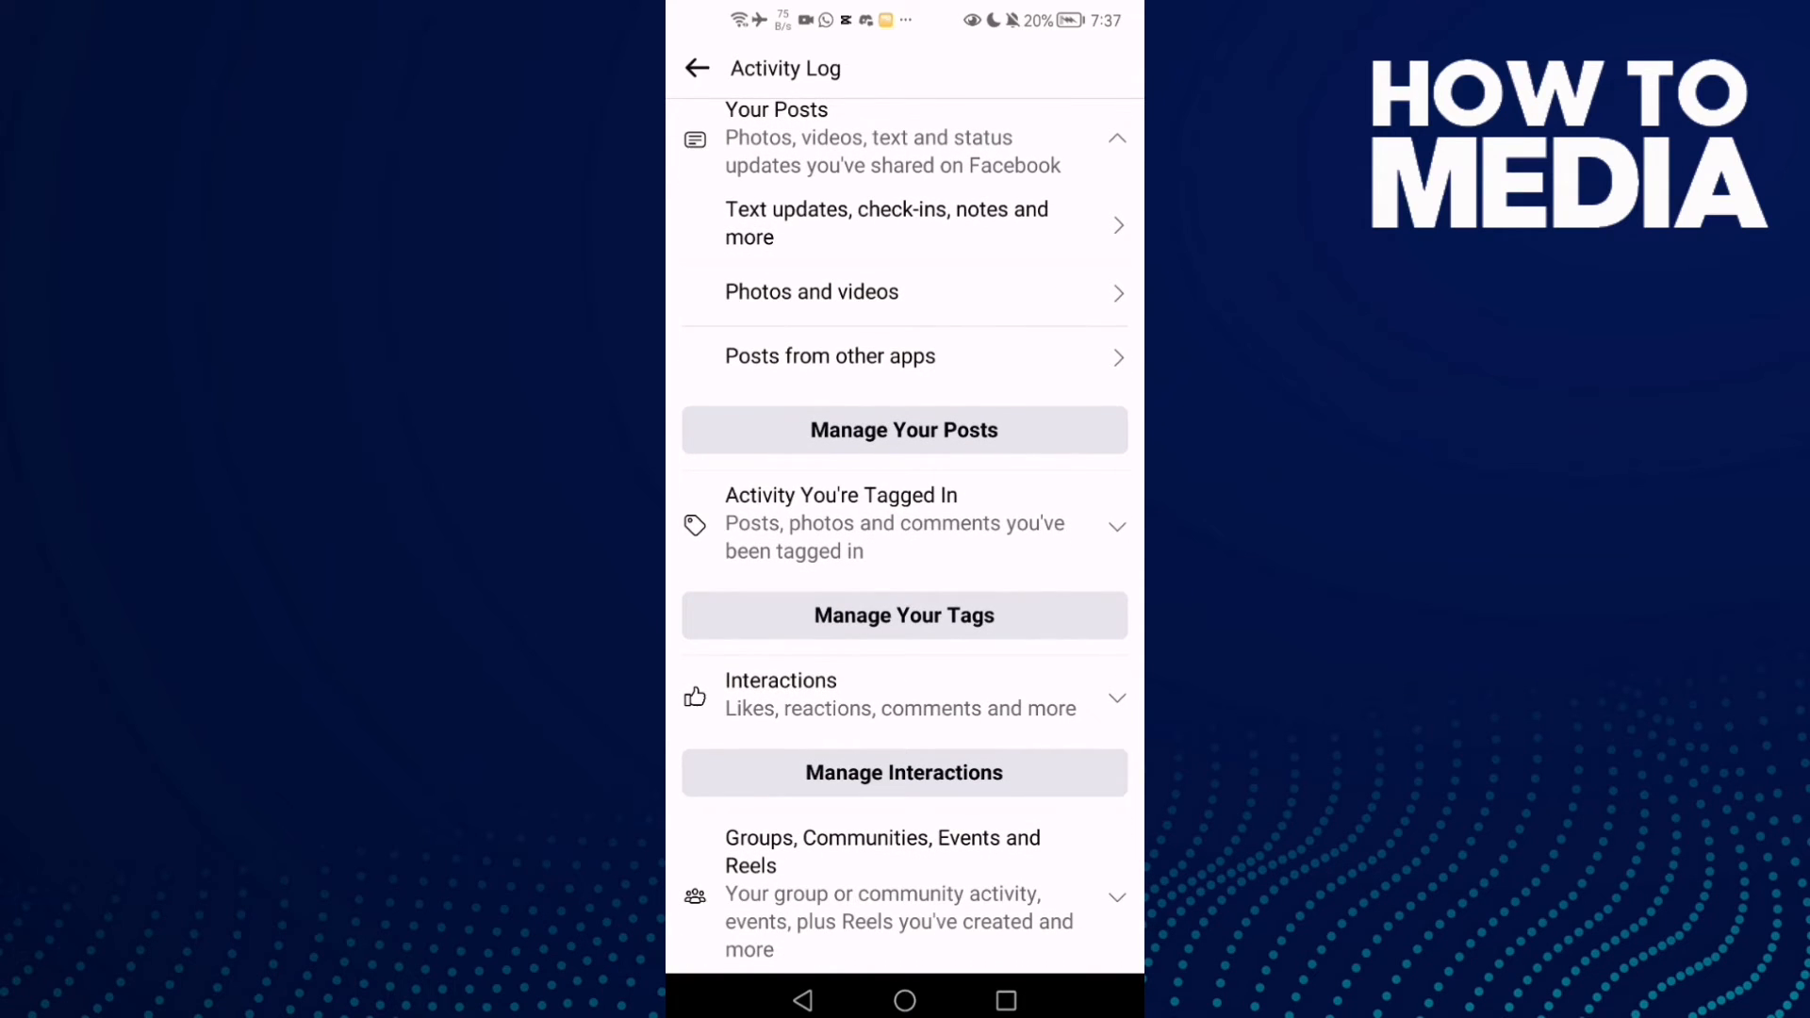
click(995, 366)
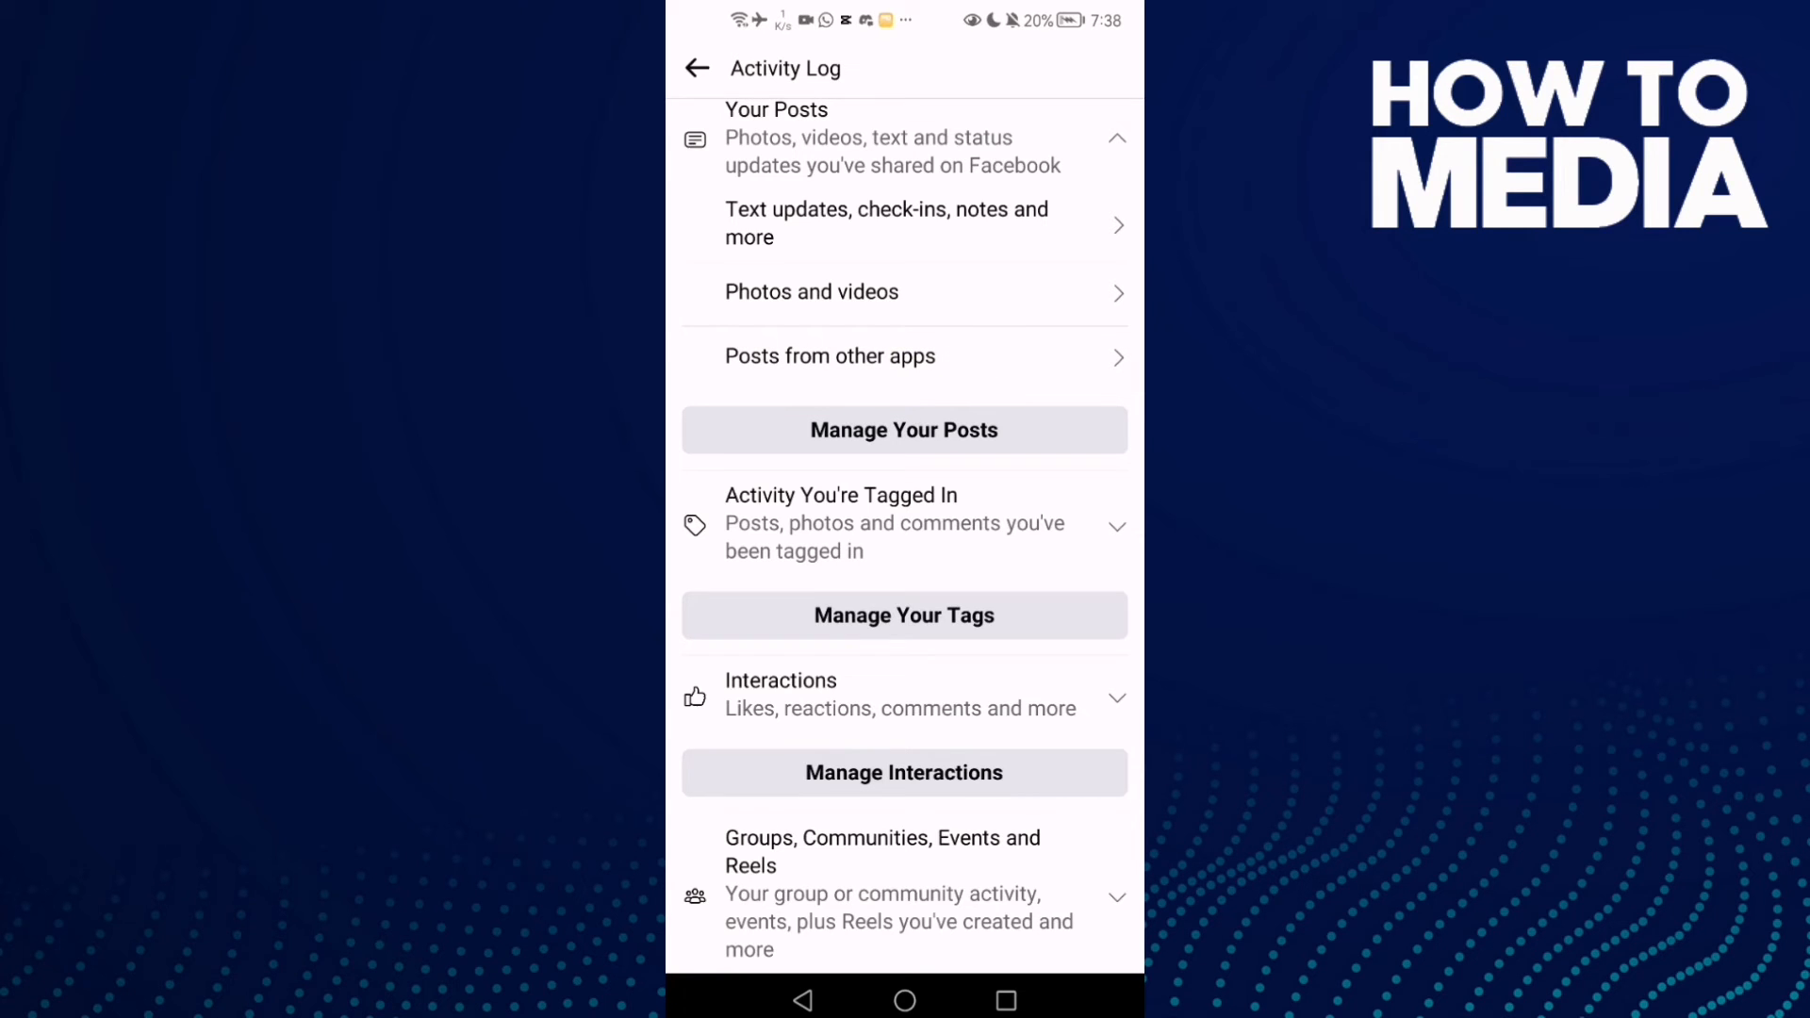
scroll(down, 3)
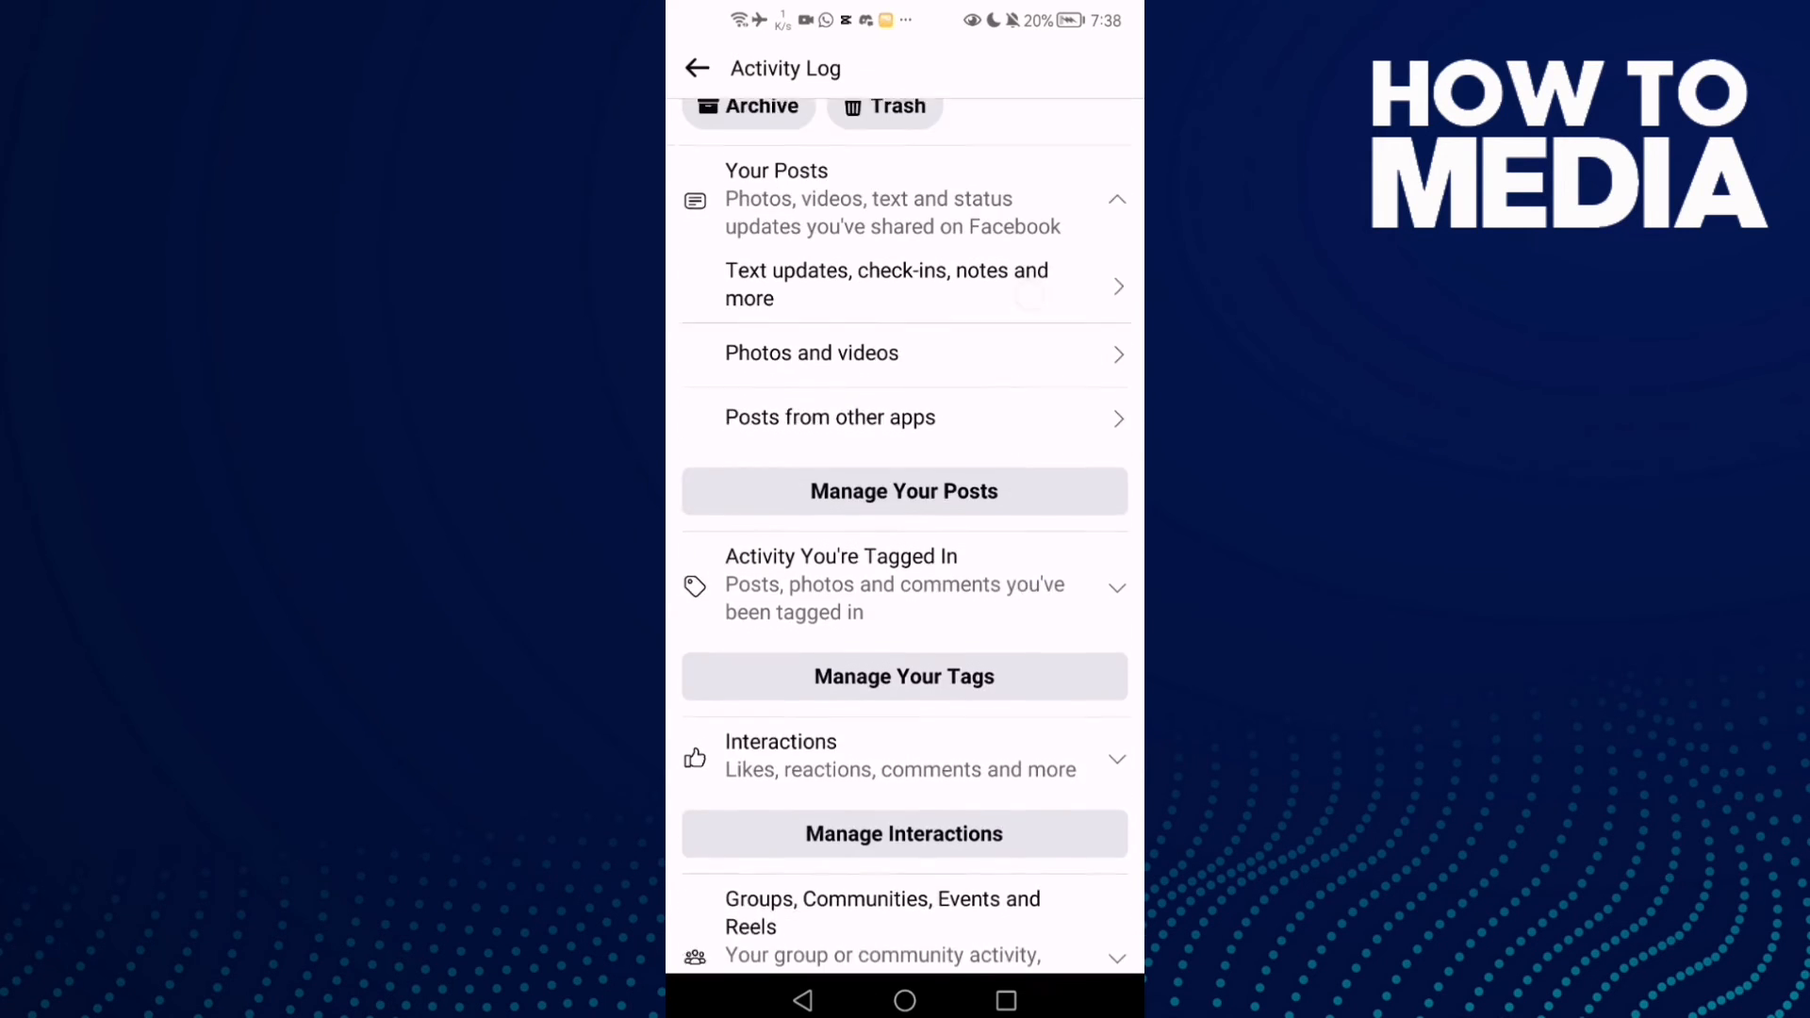